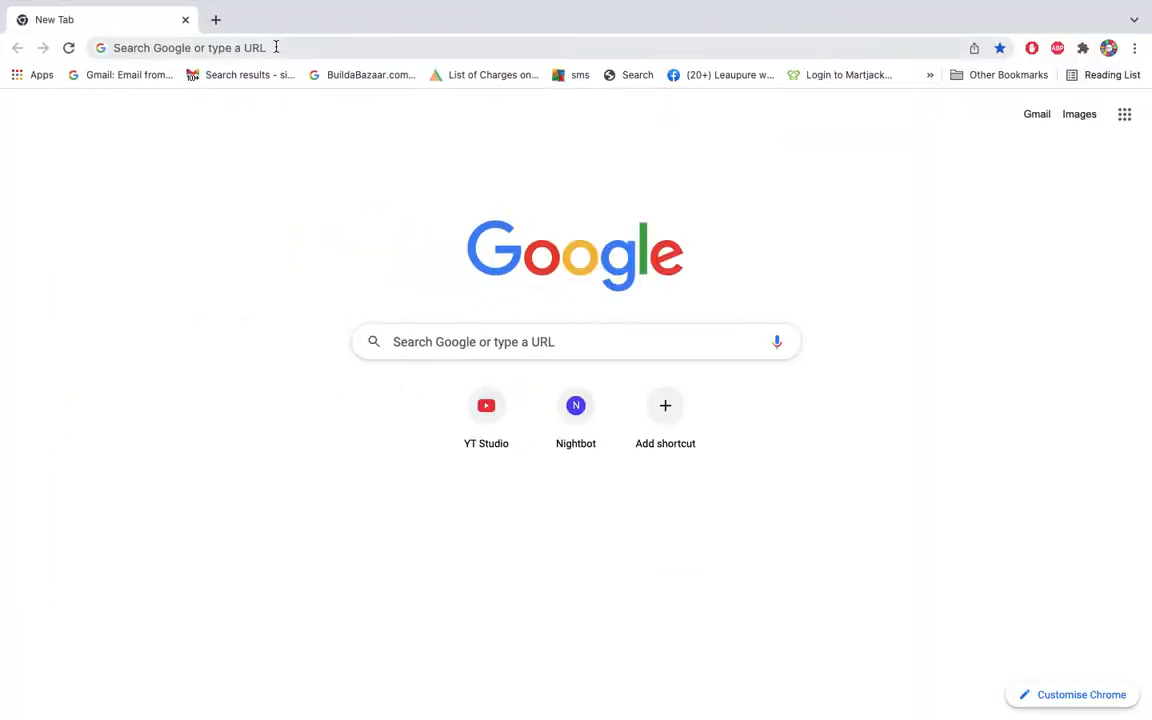
Step: Go to the SmartStore login page and submit the account's User Id and Password
left_click(185, 47)
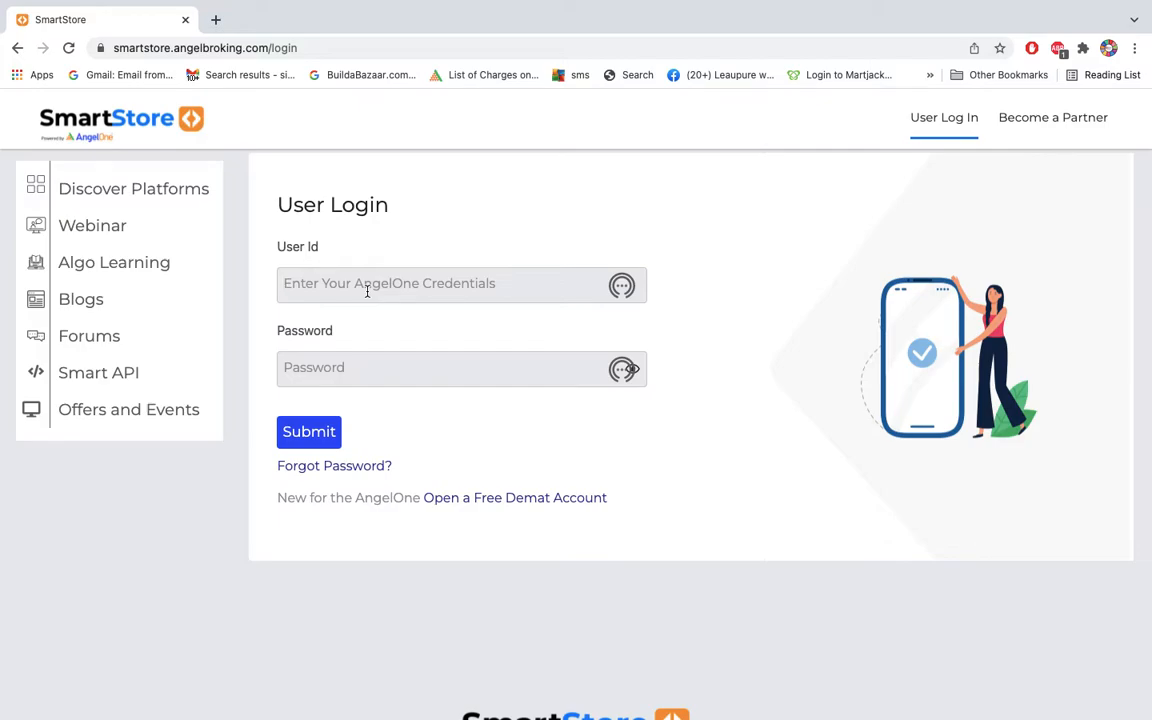
type("S239198")
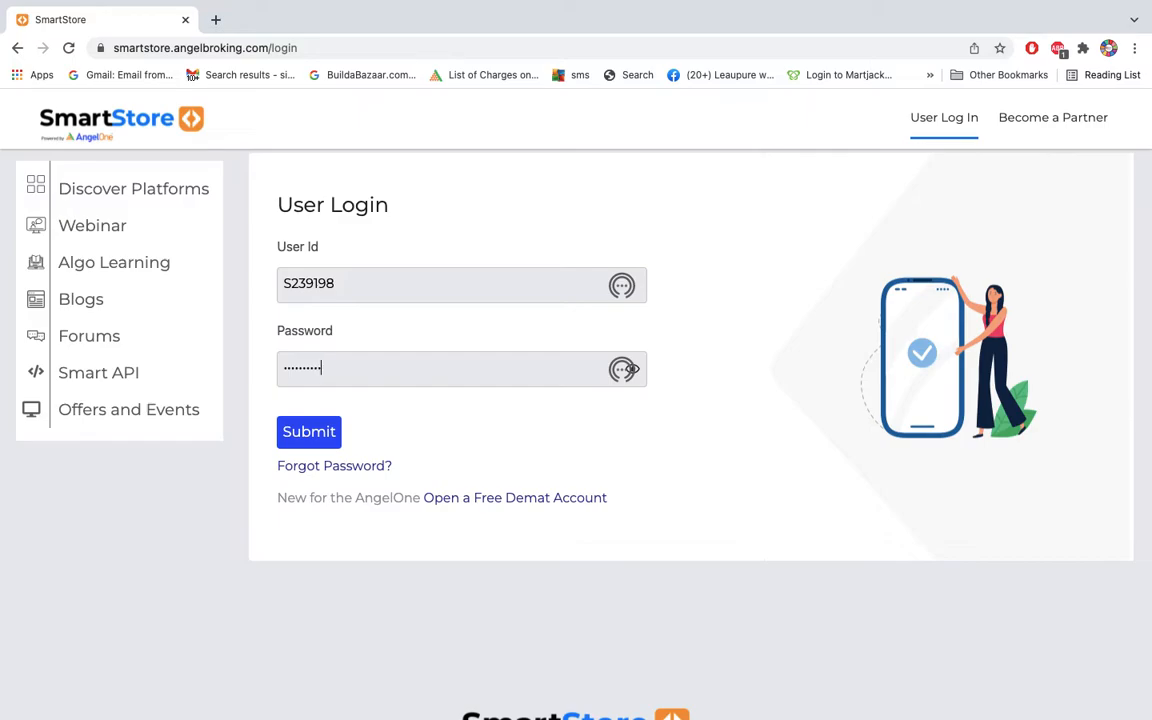
left_click(309, 431)
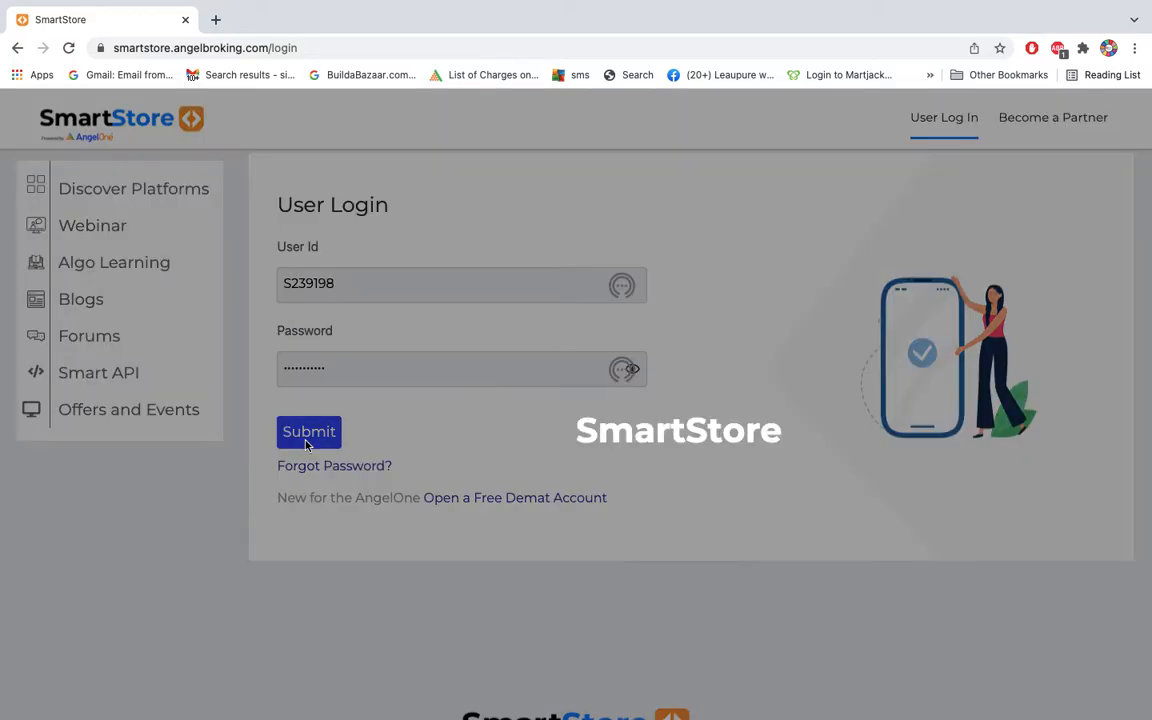
Step: Open the Tradetron card in the SmartStore store, dismiss the webinar popup, and launch Tradetron
left_click(309, 431)
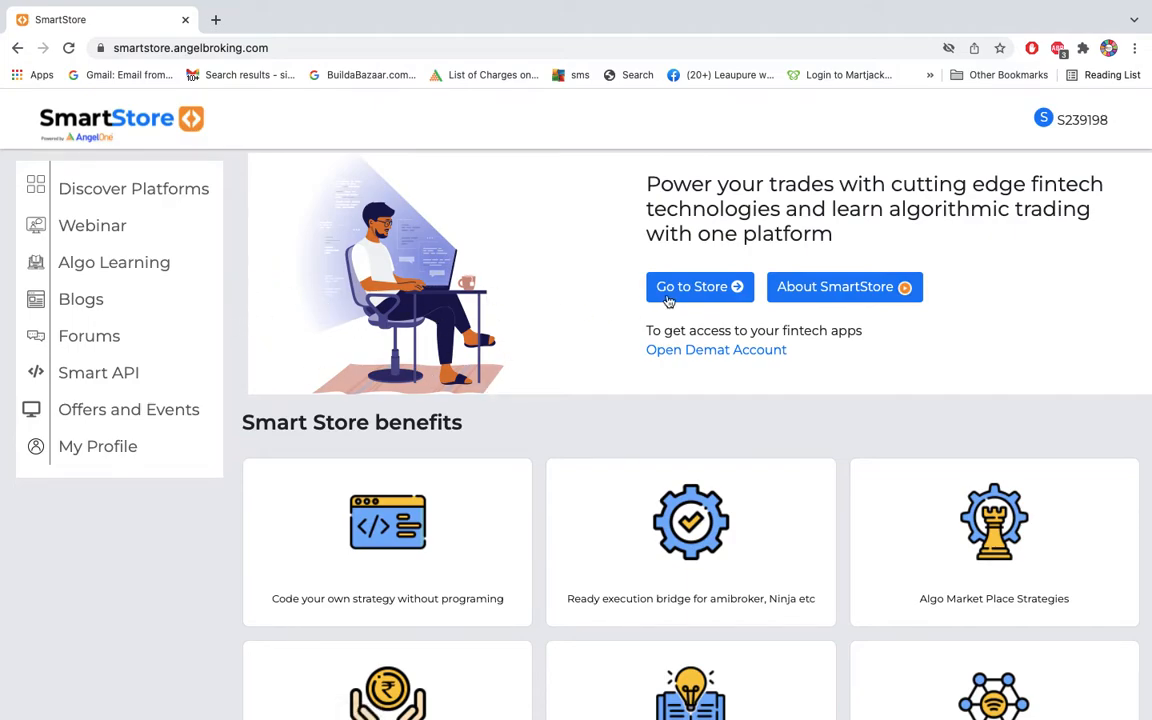
left_click(133, 188)
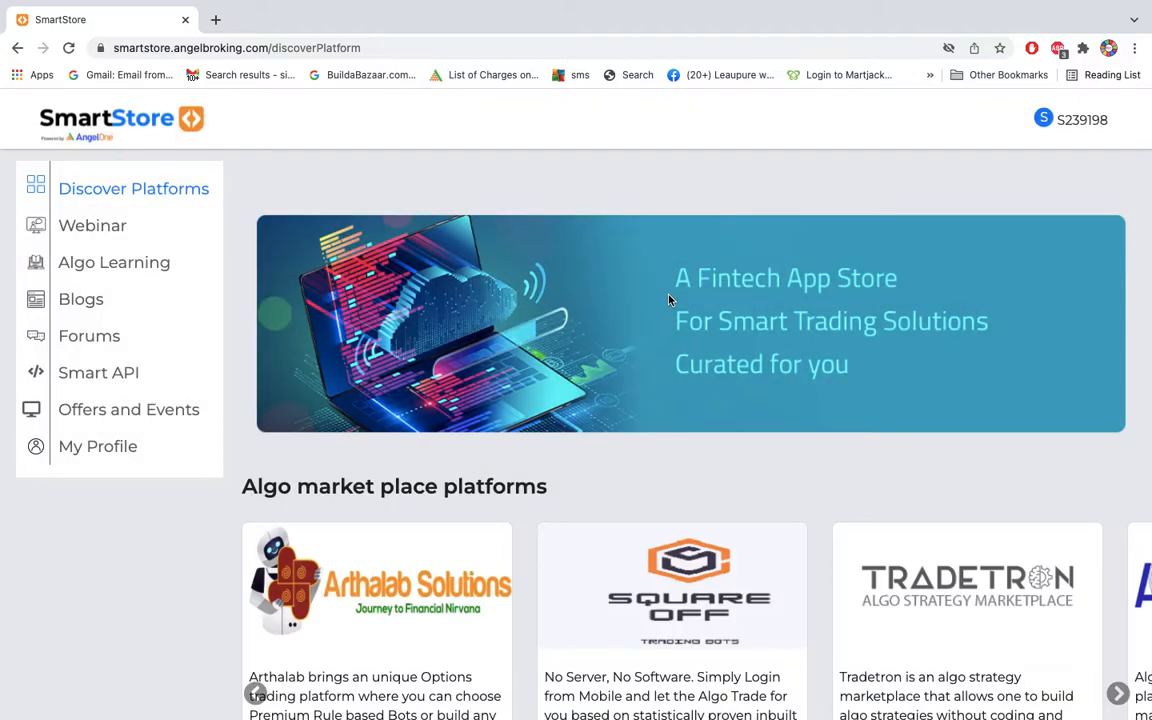
mouse_move(918, 577)
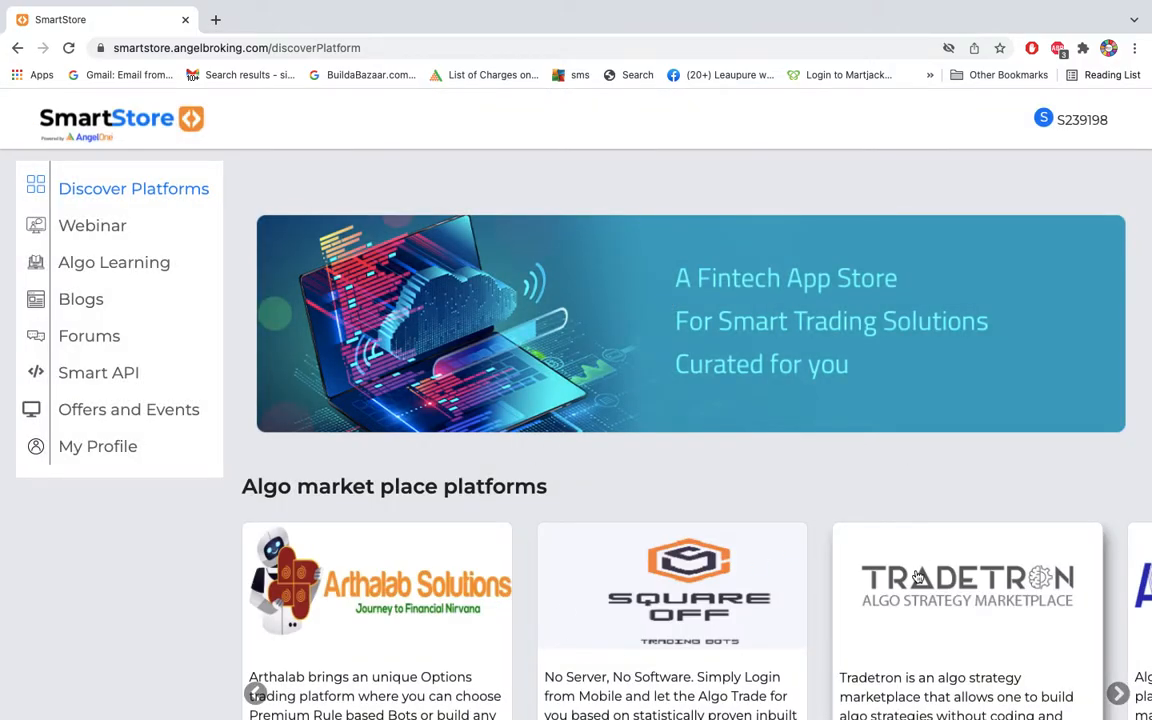
left_click(966, 585)
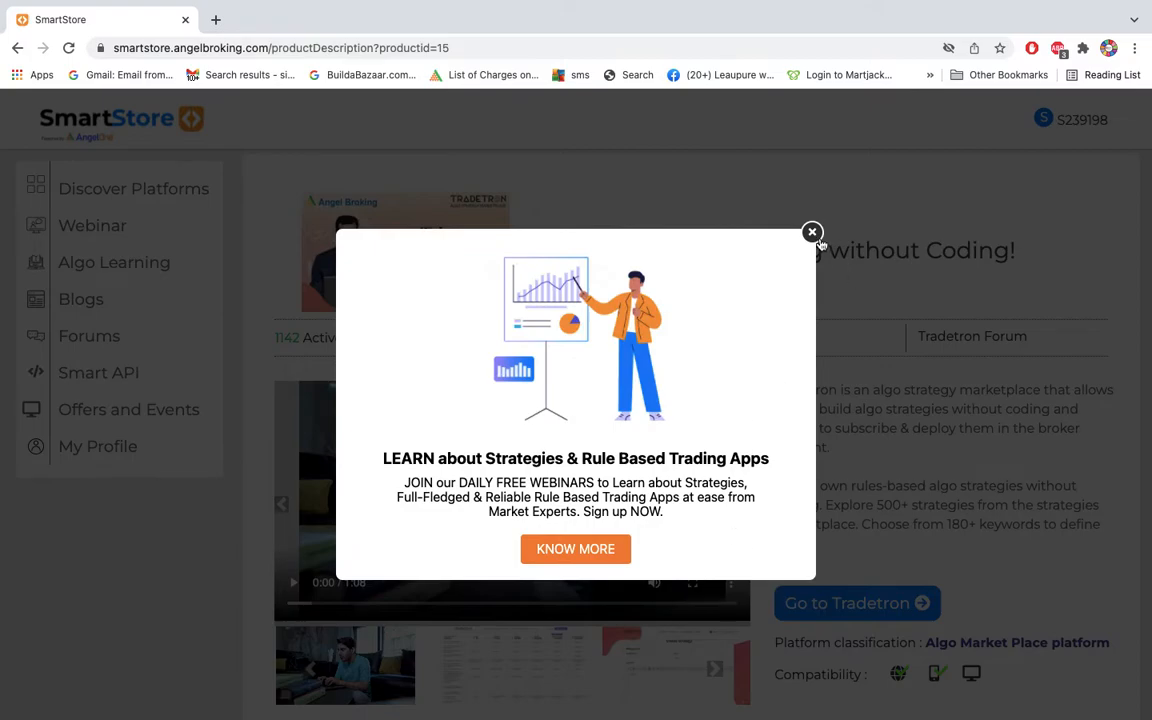
left_click(812, 232)
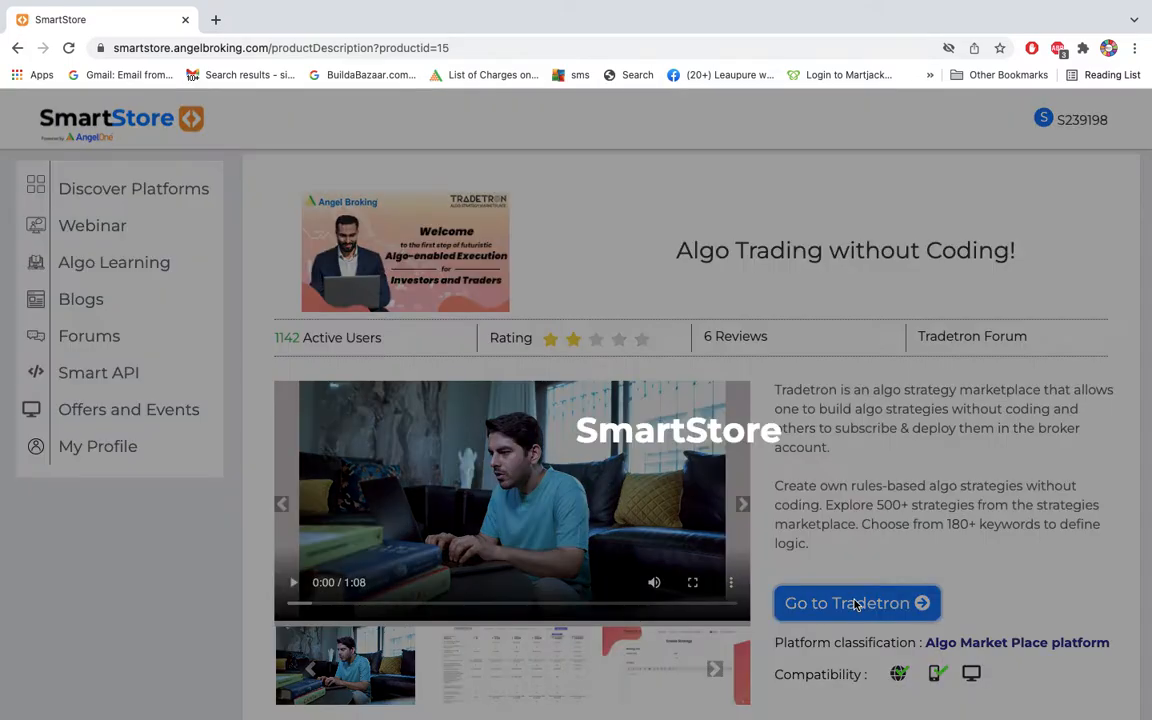
left_click(855, 603)
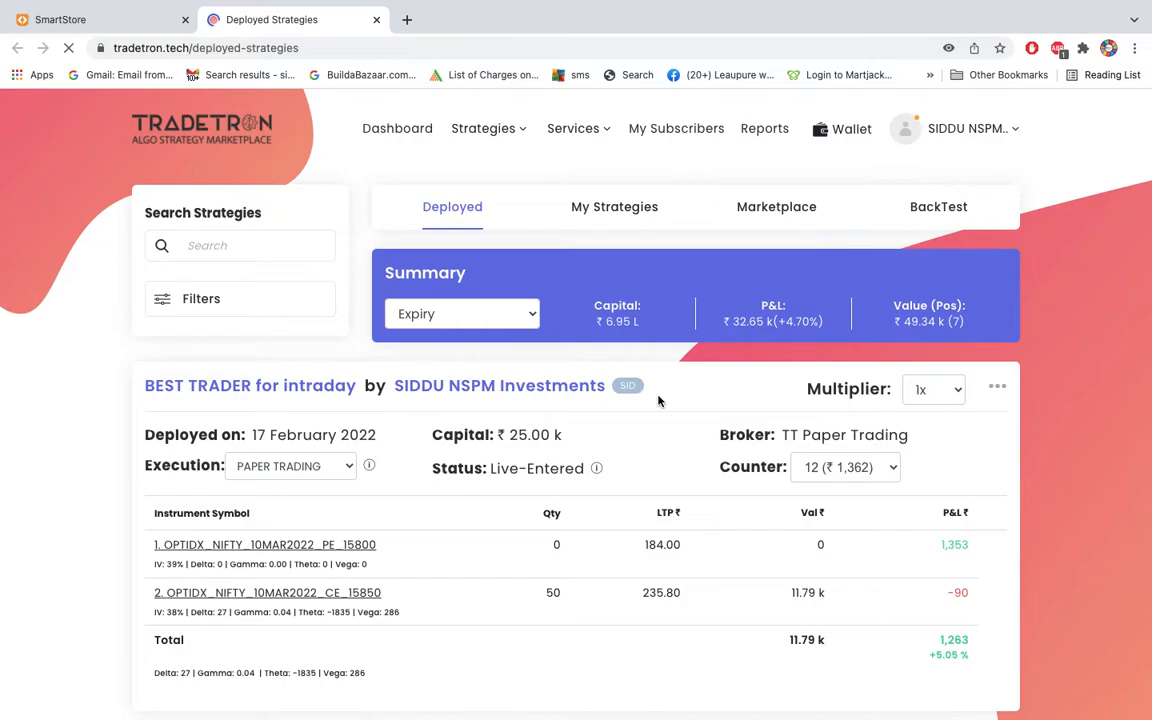
Step: Open Brokers & Exchanges and review the Angel Broking connection's user ID, tokens and update time
left_click(965, 128)
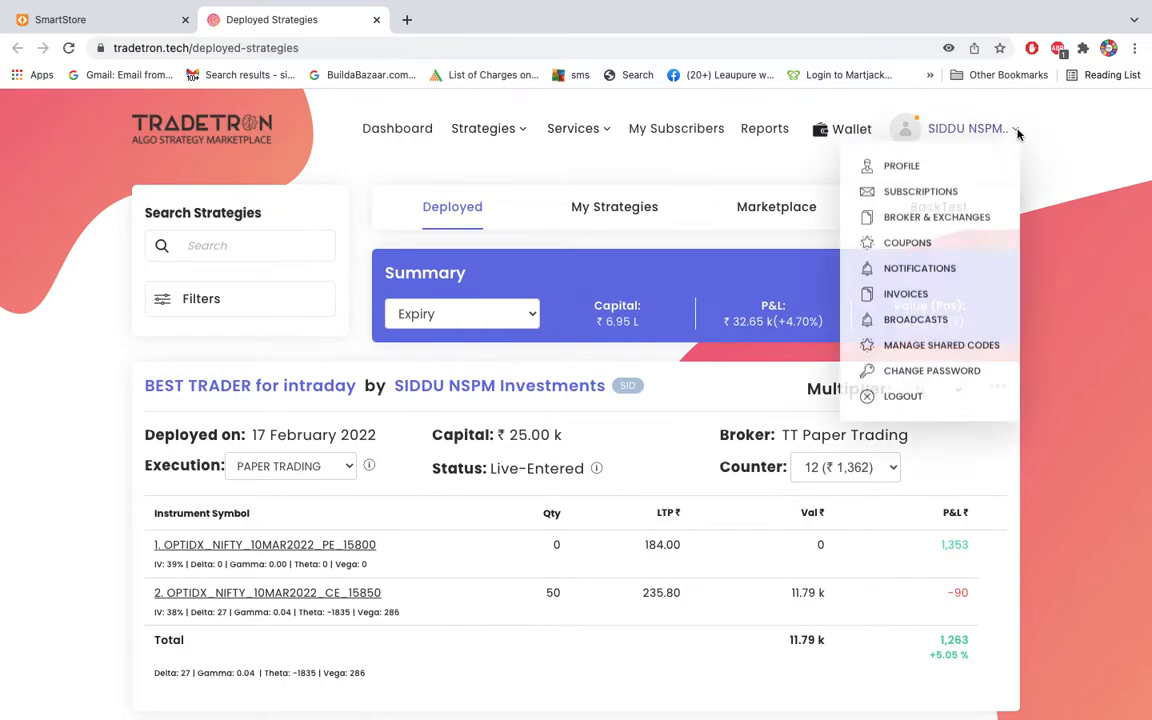
left_click(937, 217)
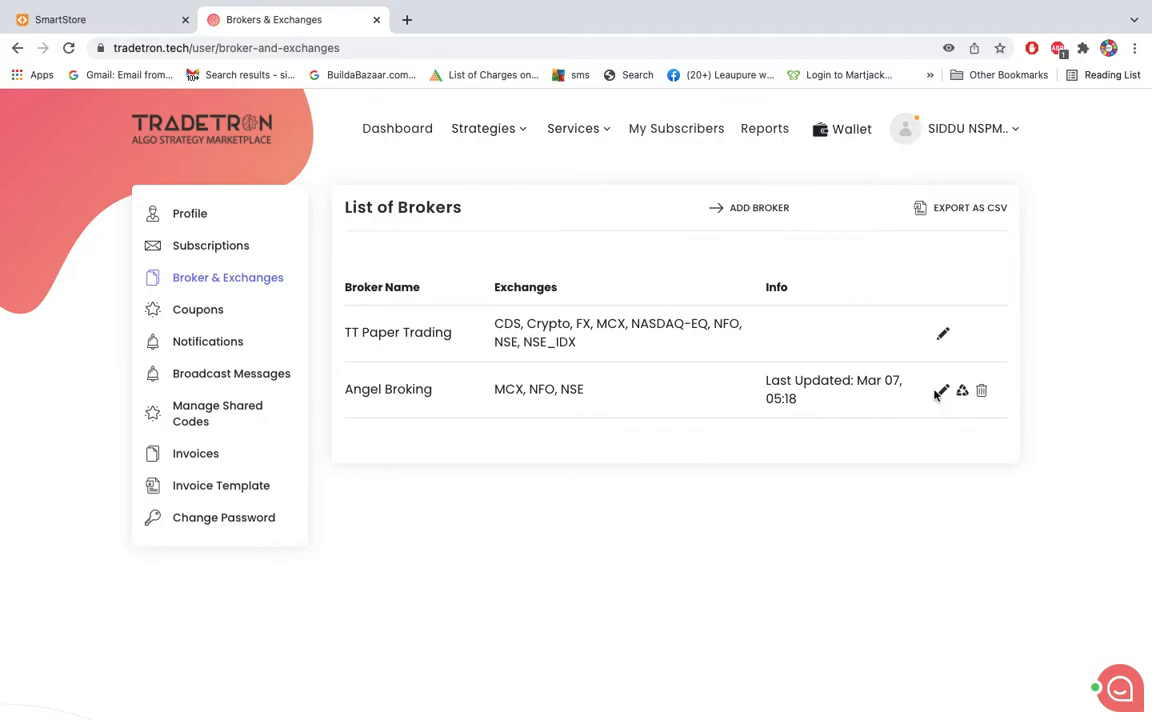
left_click(941, 391)
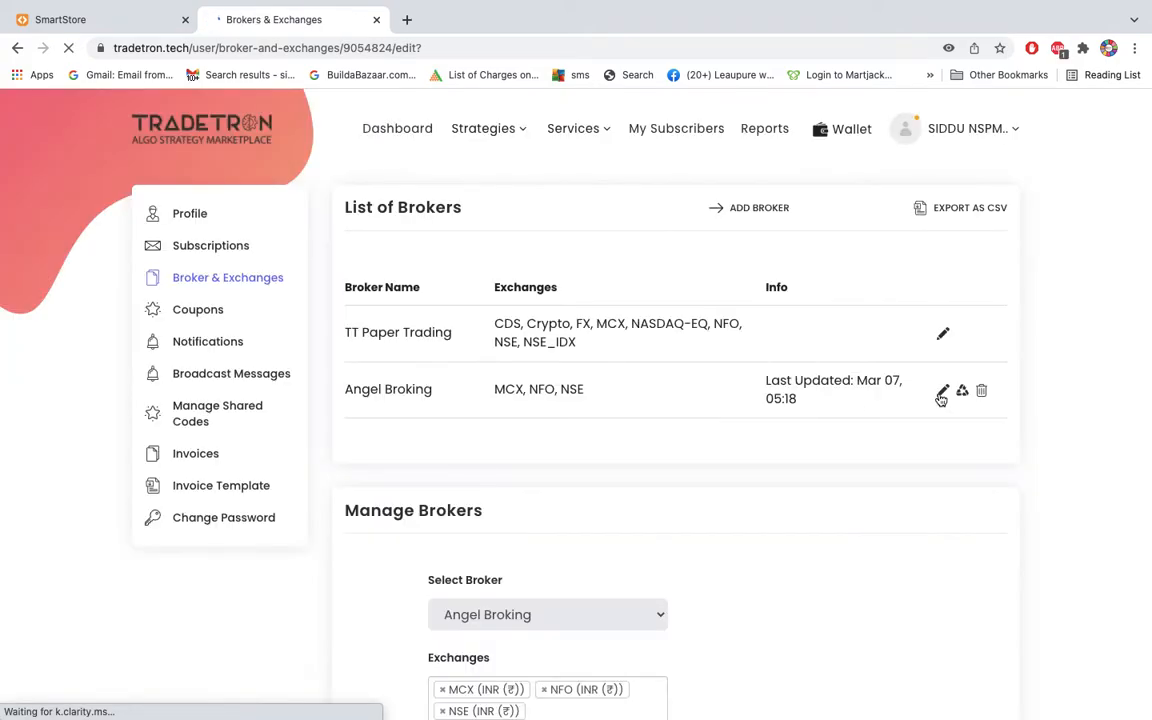
scroll("down", 3)
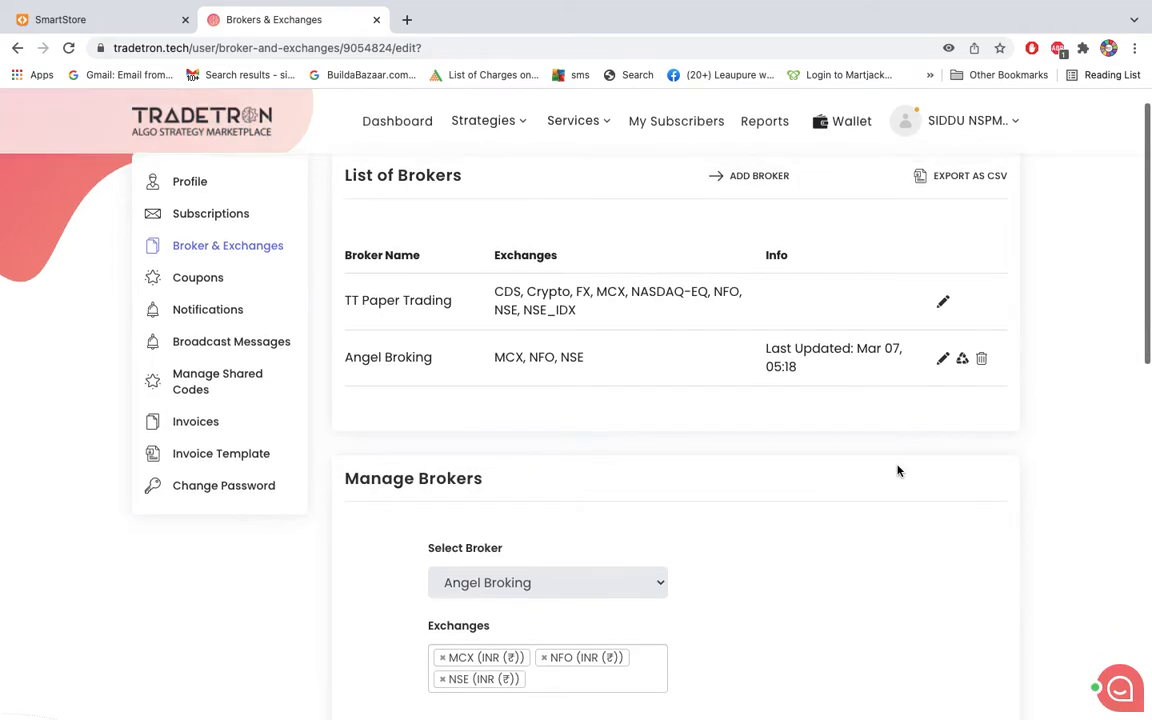
scroll("down", 3)
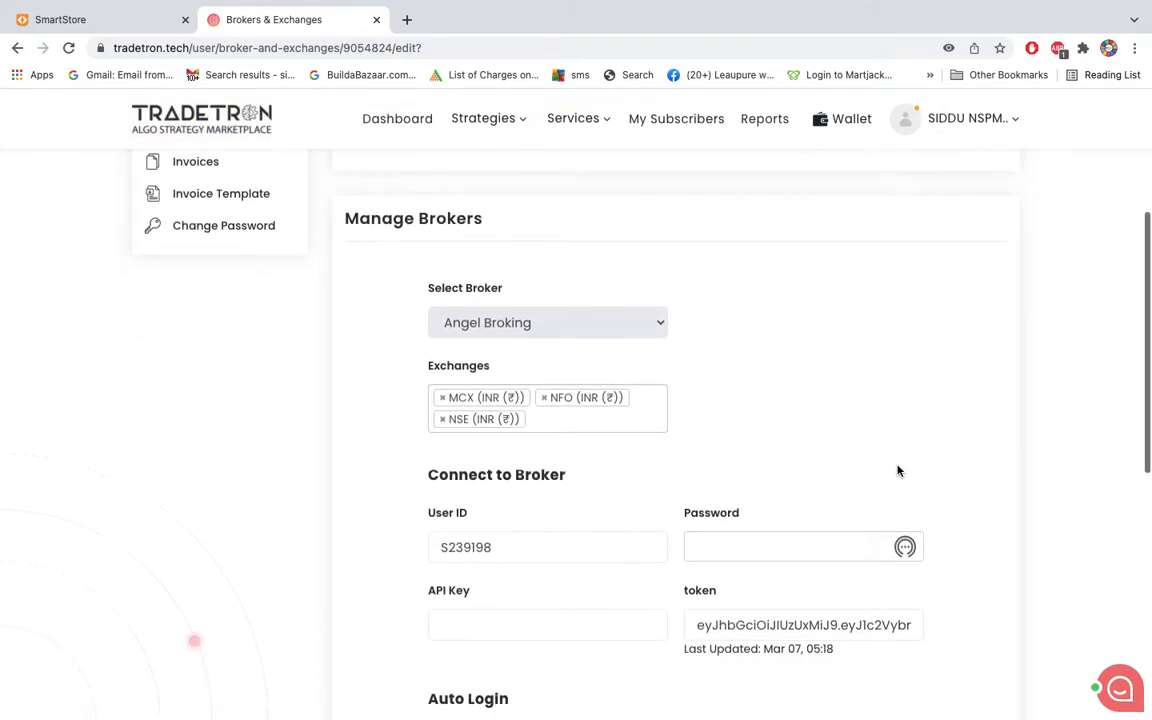
scroll("down", 3)
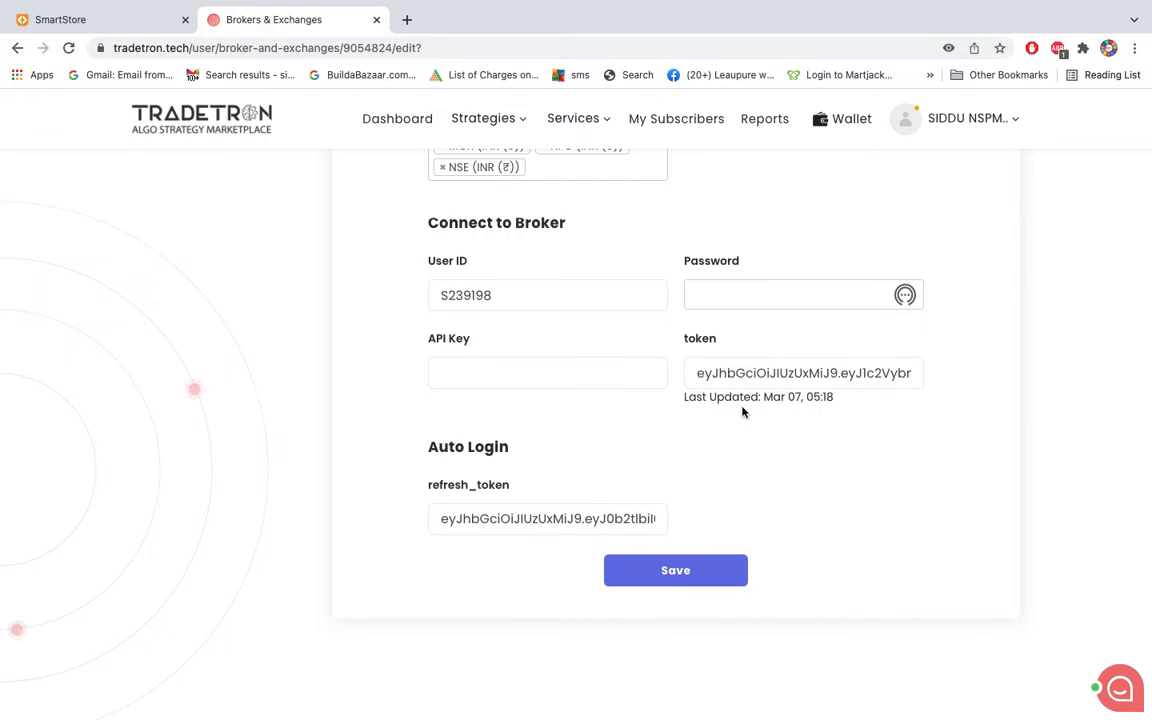
mouse_move(1018, 150)
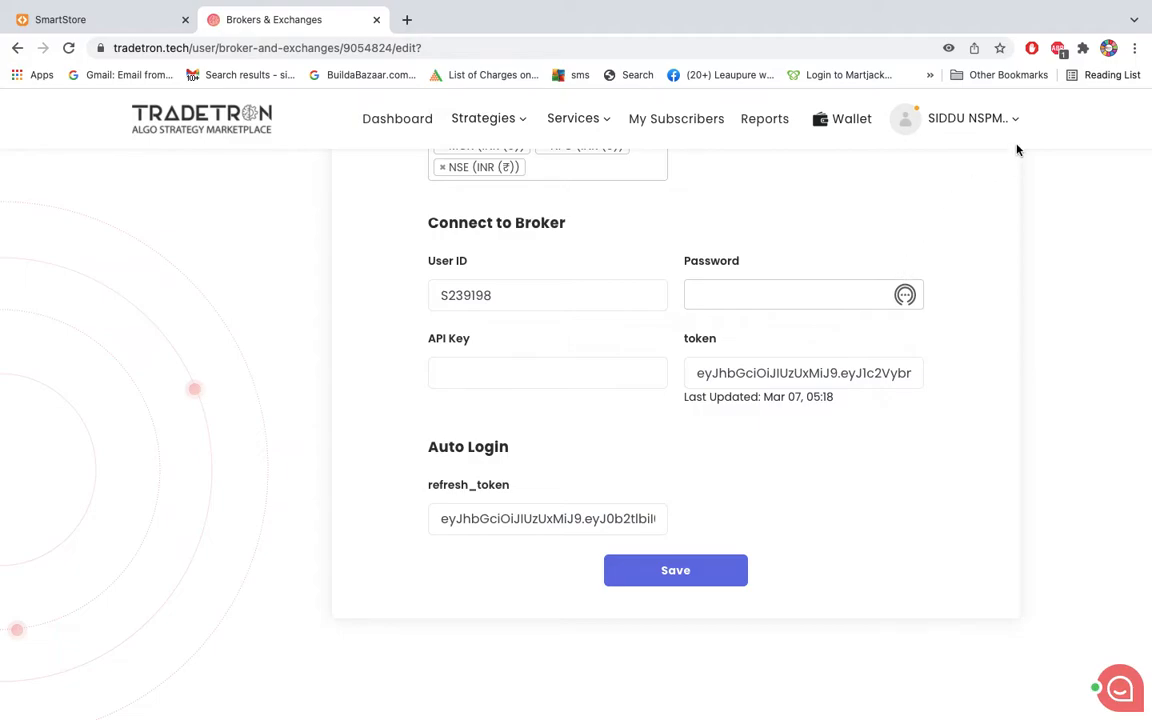
left_click(968, 118)
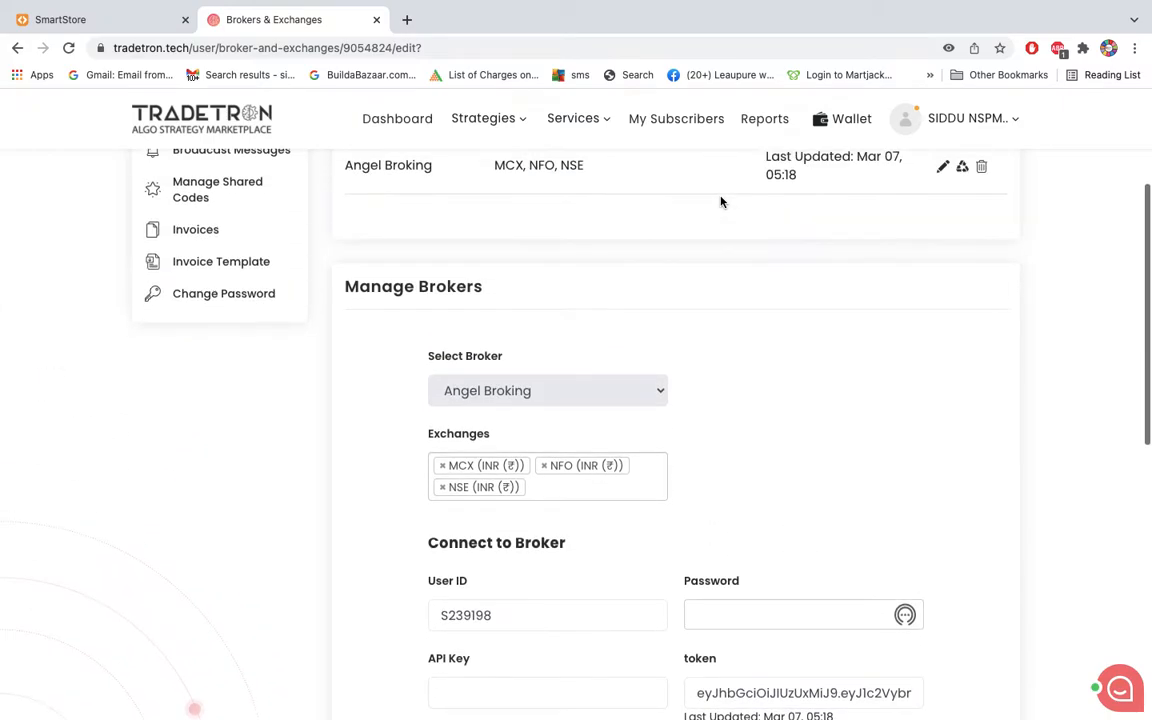
scroll("up", 3)
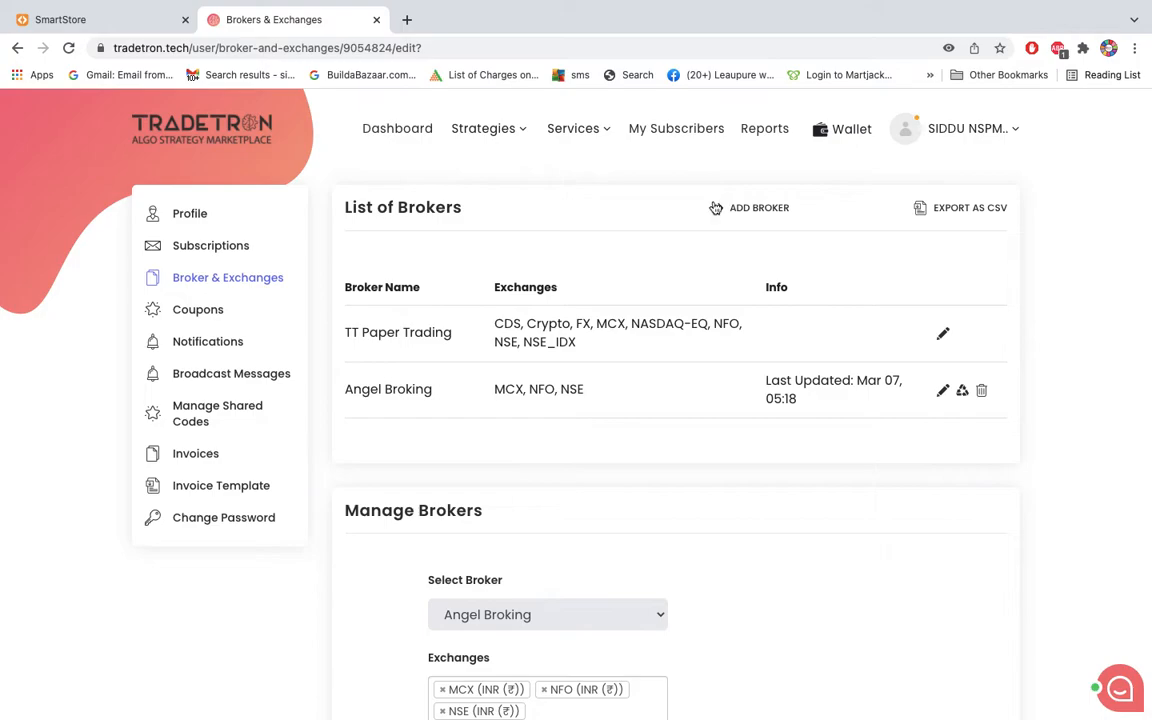
mouse_move(489, 146)
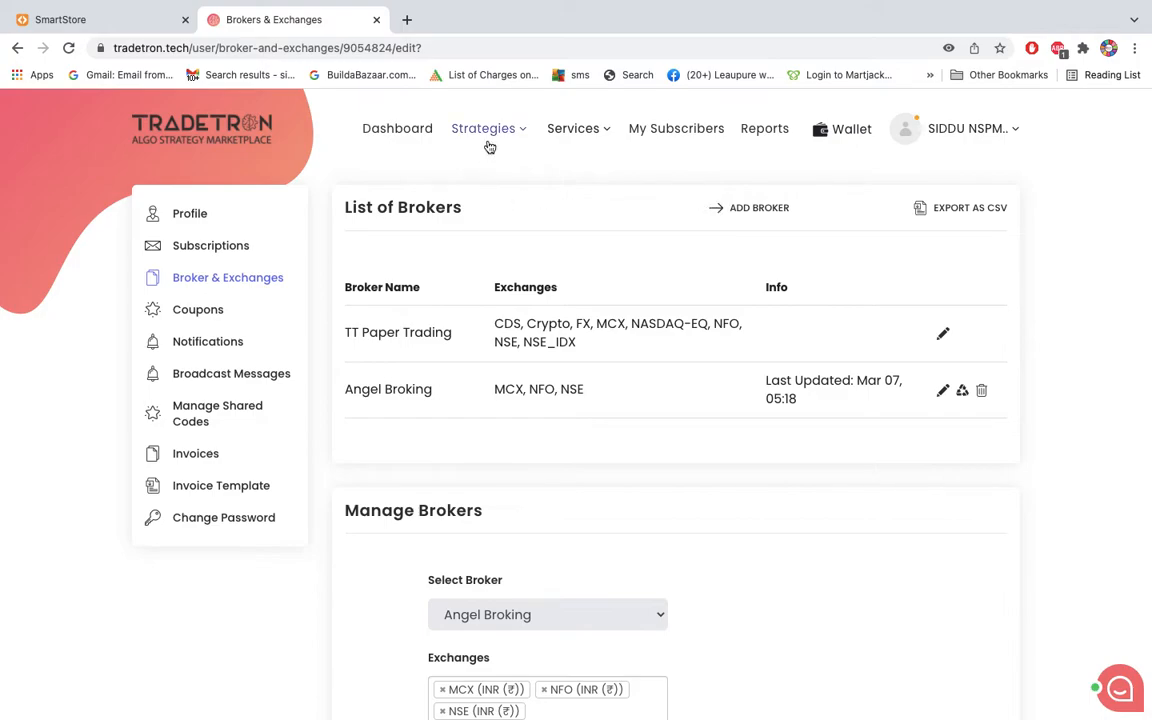
Step: Go to Strategies > Deployed and show the action menu for BEST TRADER for intraday
left_click(483, 128)
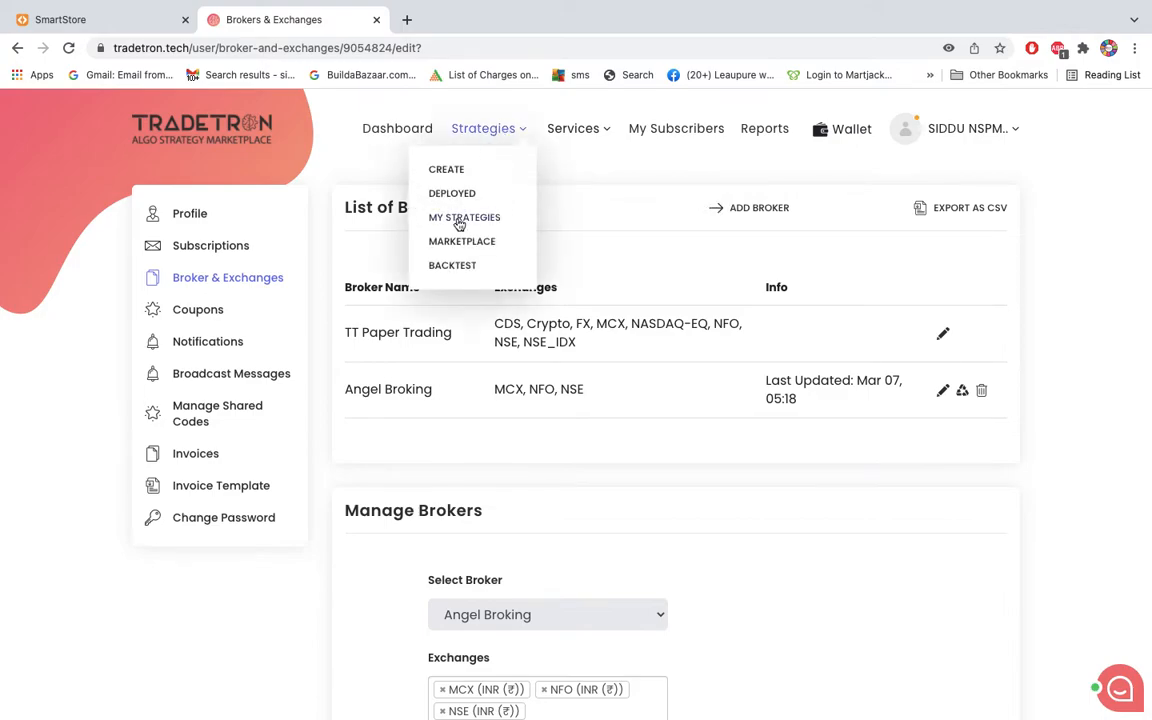
left_click(452, 193)
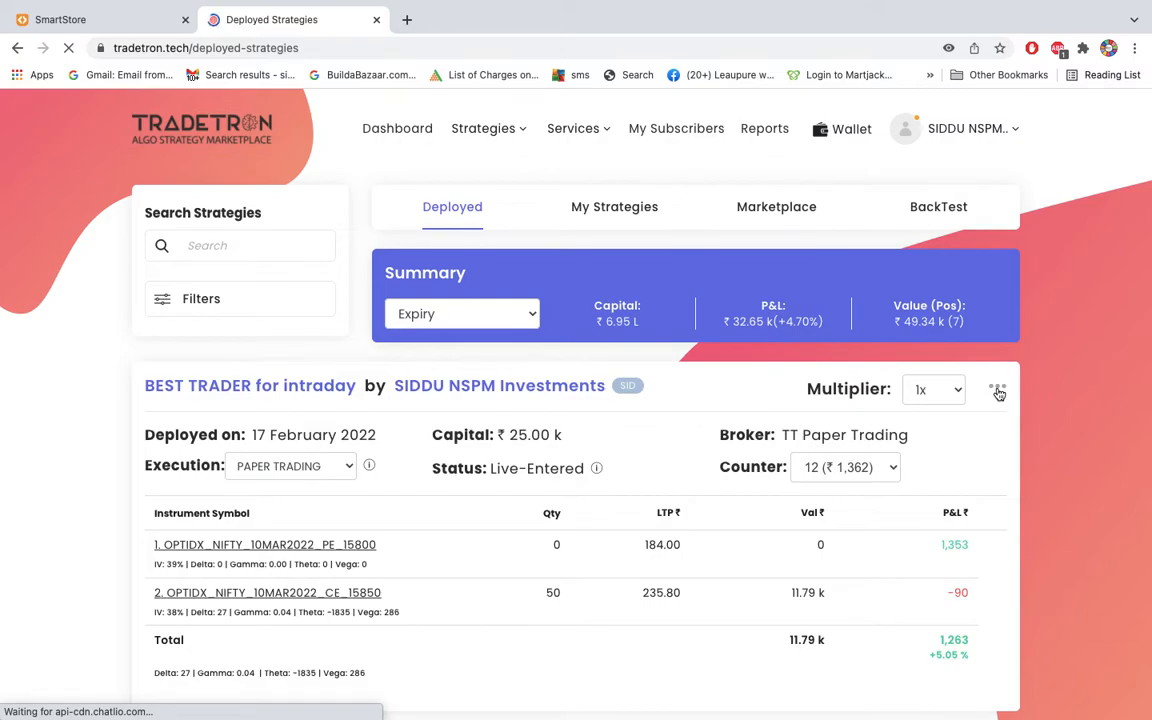
left_click(997, 388)
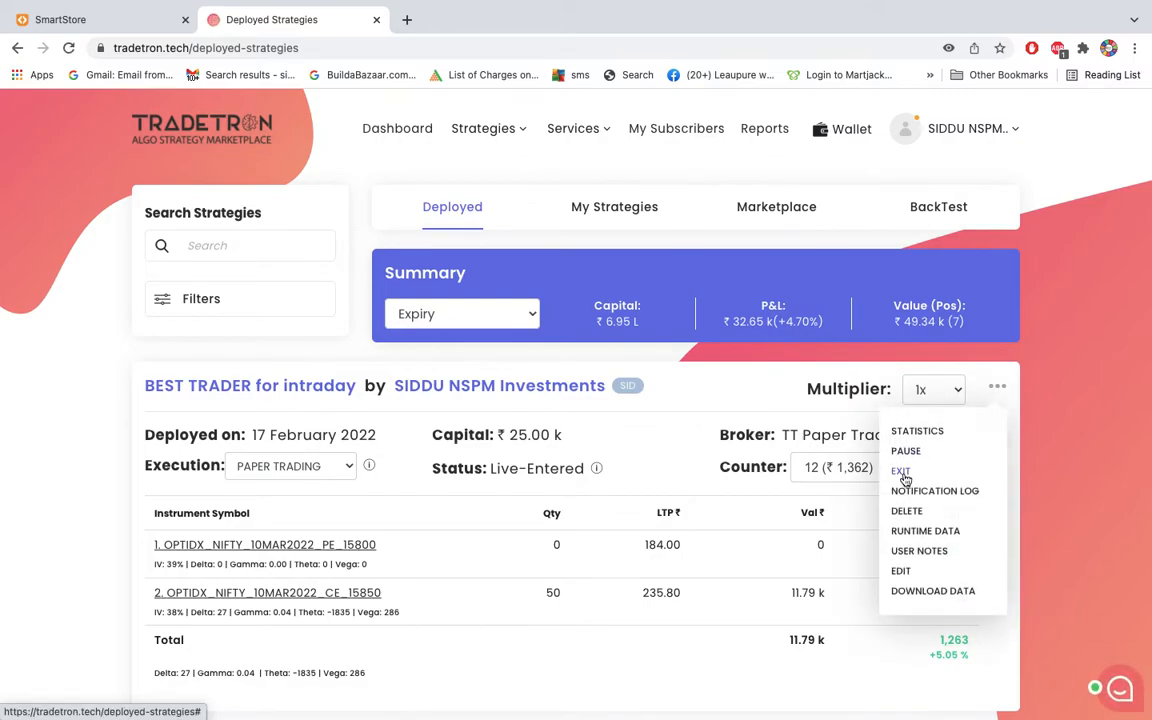
mouse_move(905, 451)
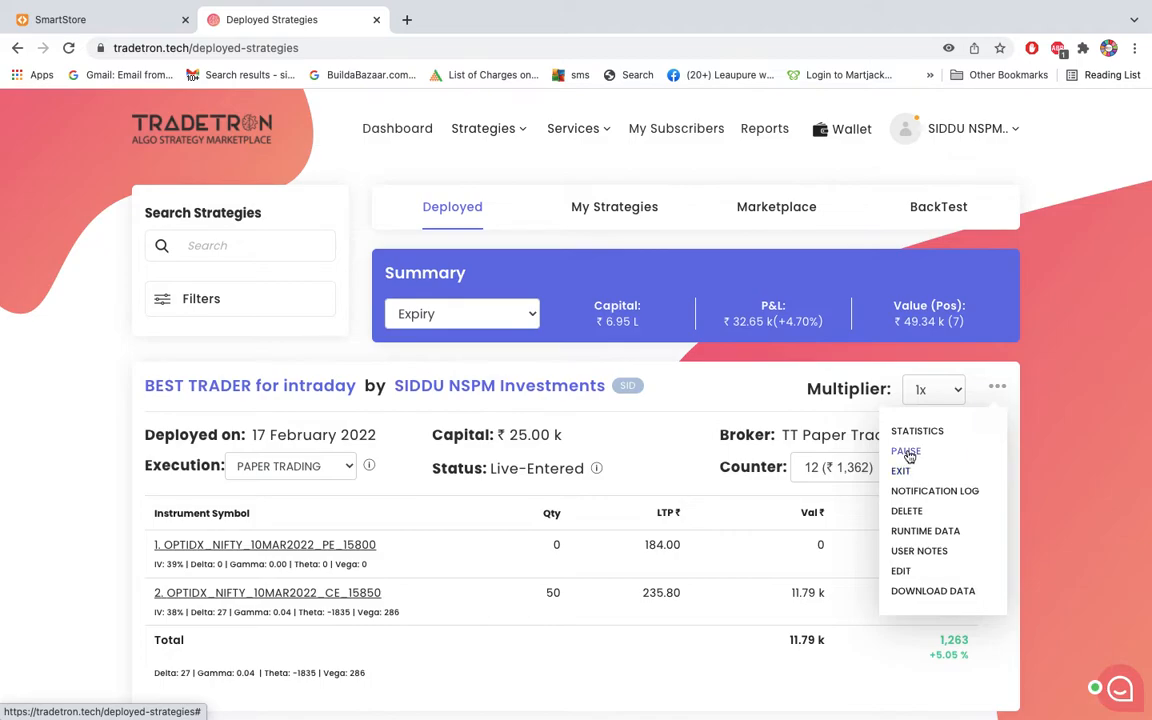
mouse_move(1037, 365)
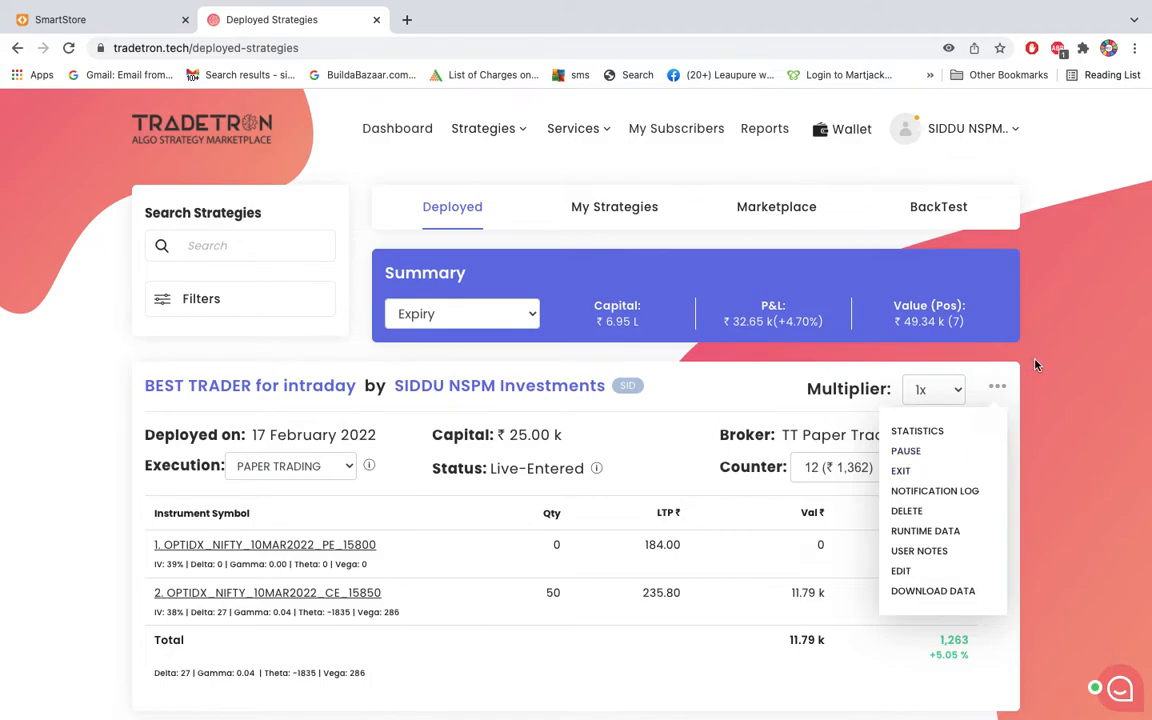
scroll("down", 3)
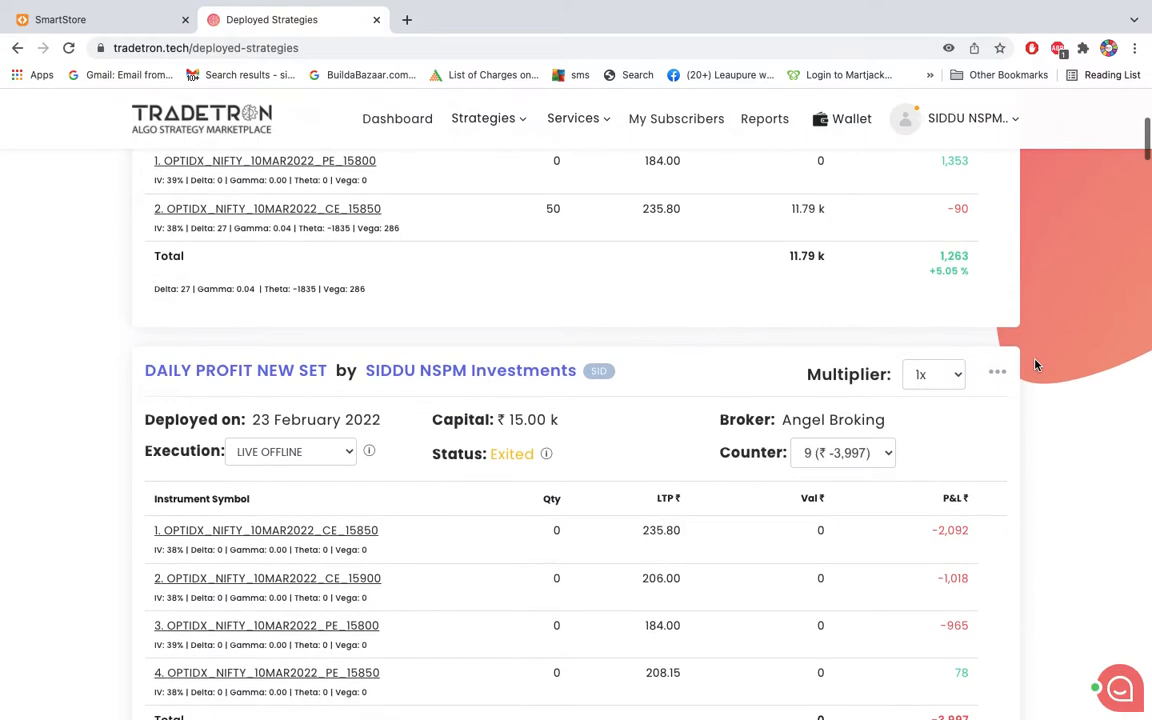
scroll("down", 3)
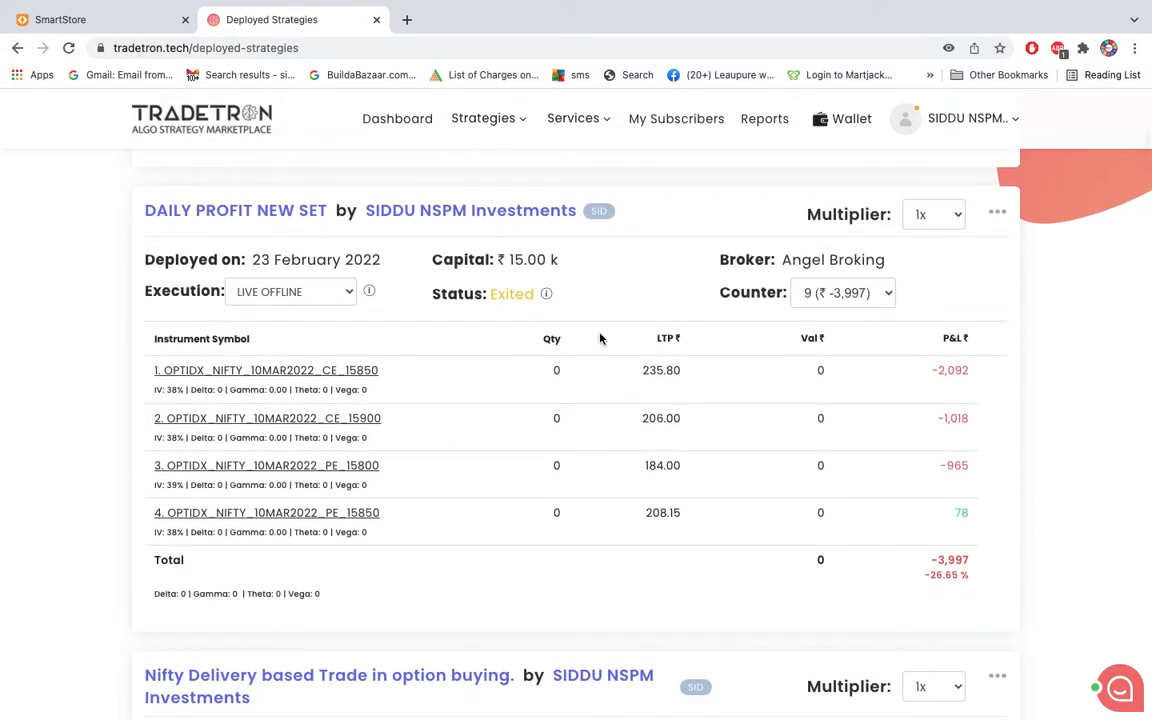
left_click(290, 291)
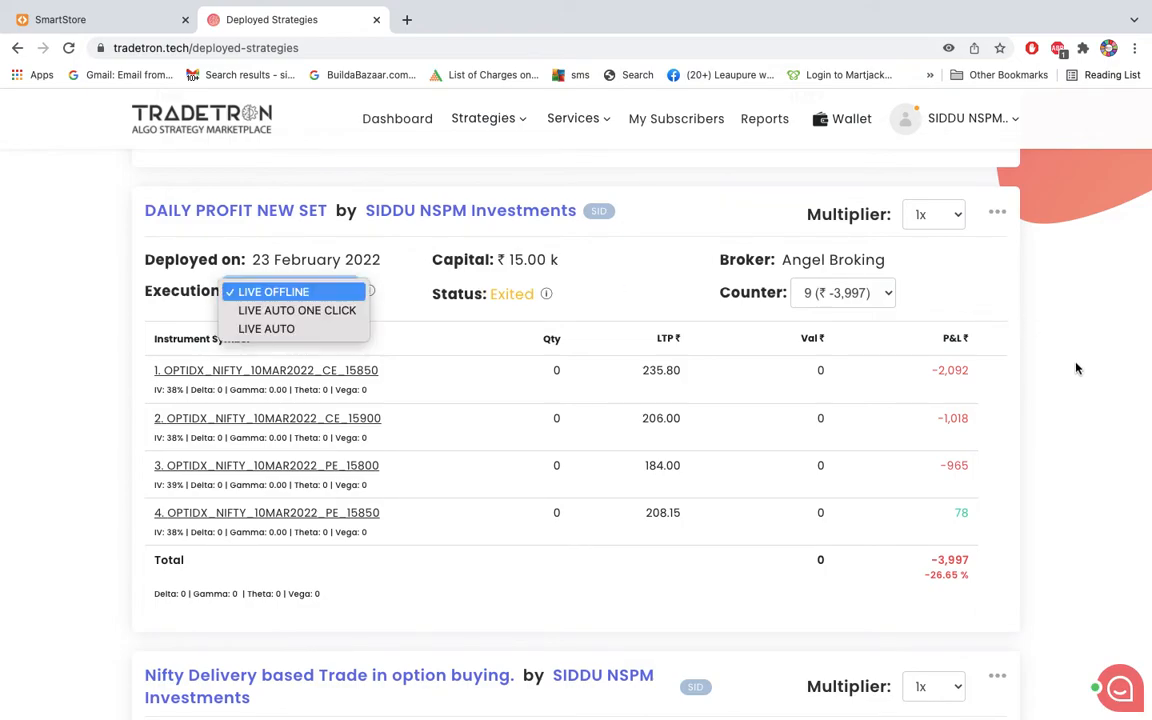
left_click(291, 291)
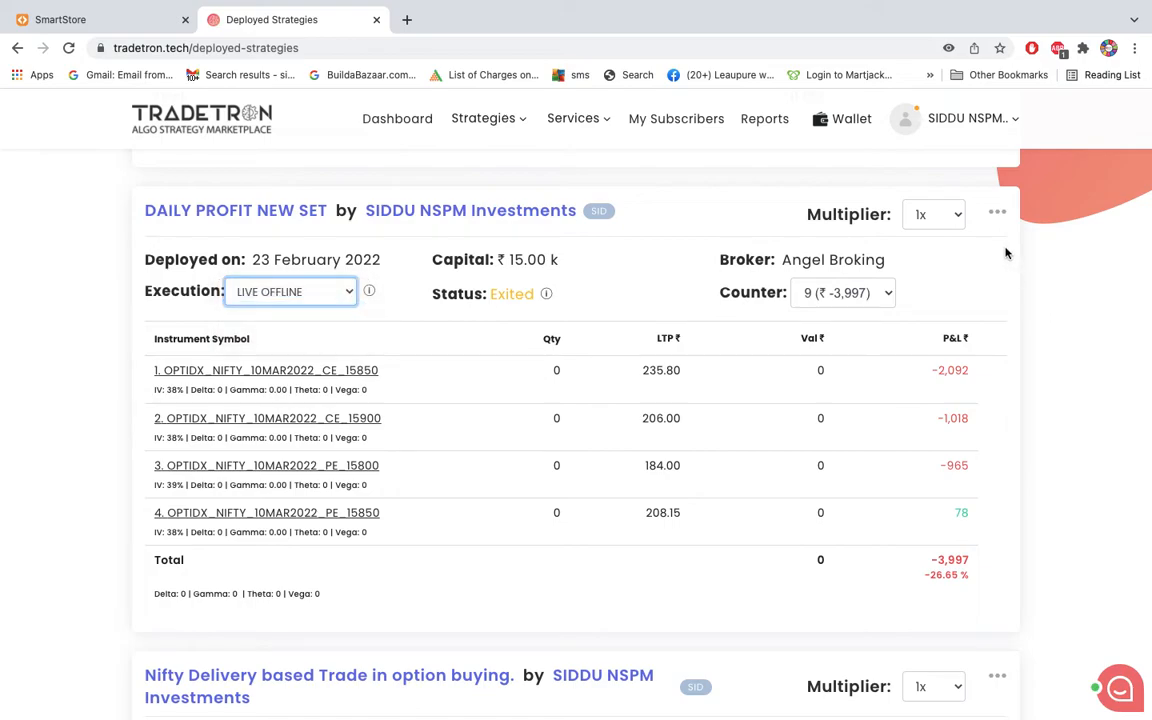
left_click(970, 118)
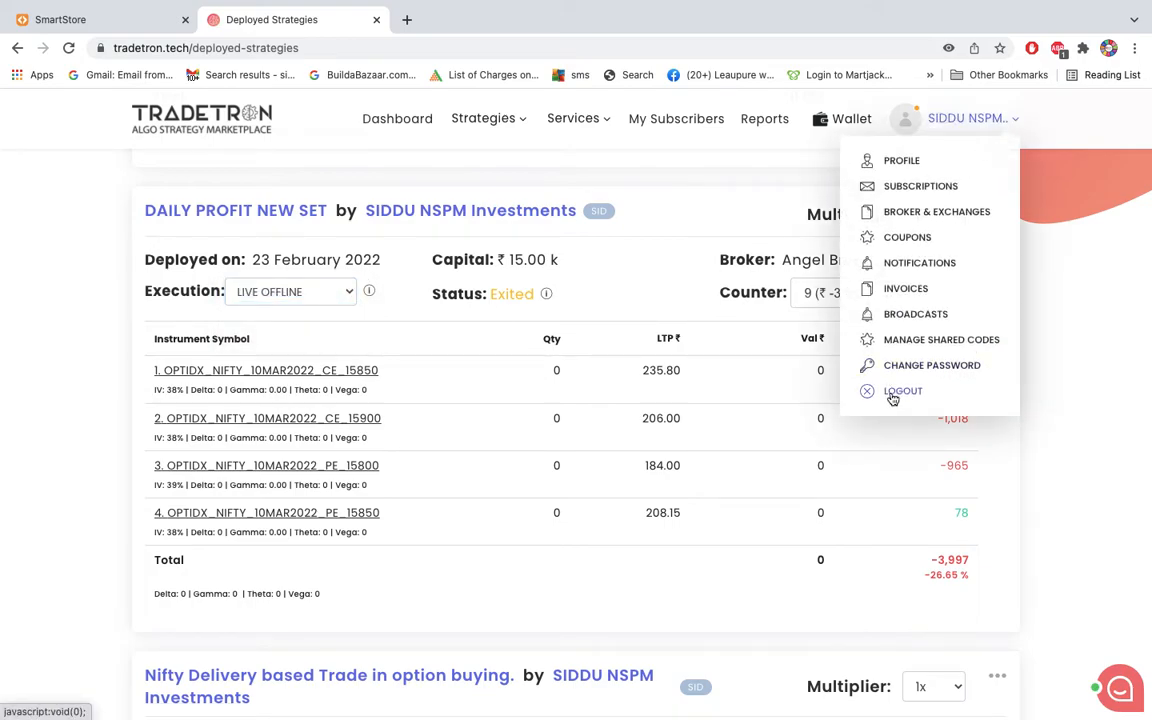
mouse_move(1050, 440)
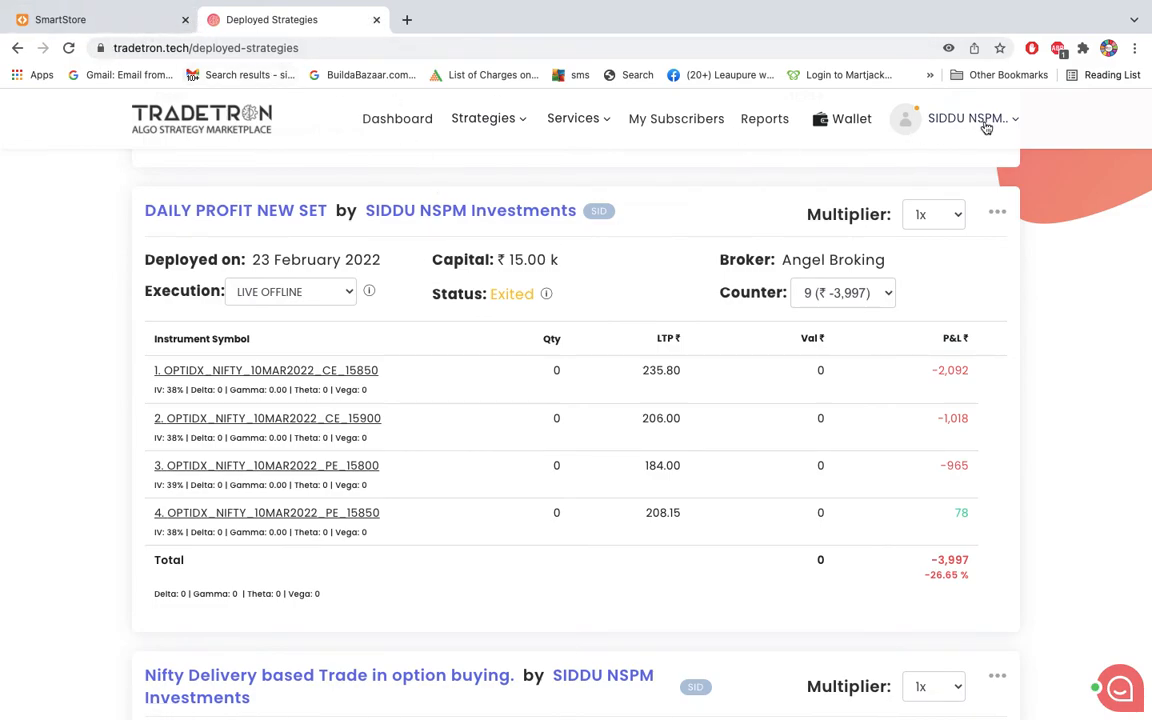
left_click(970, 118)
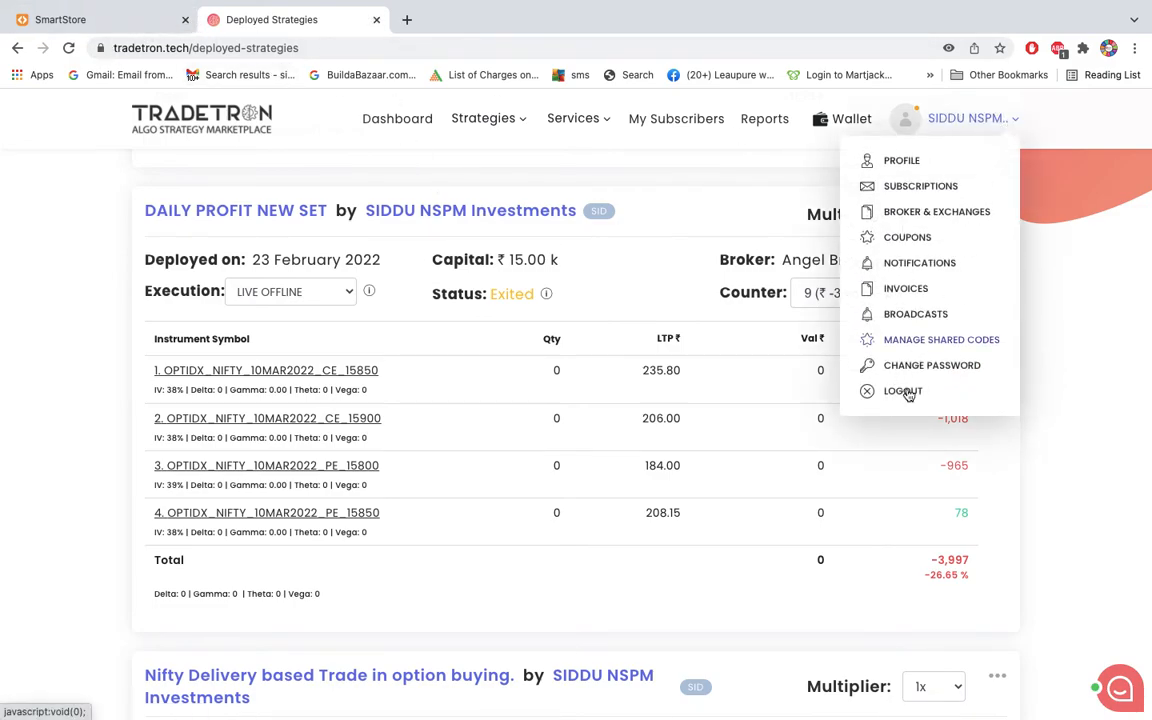
left_click(903, 391)
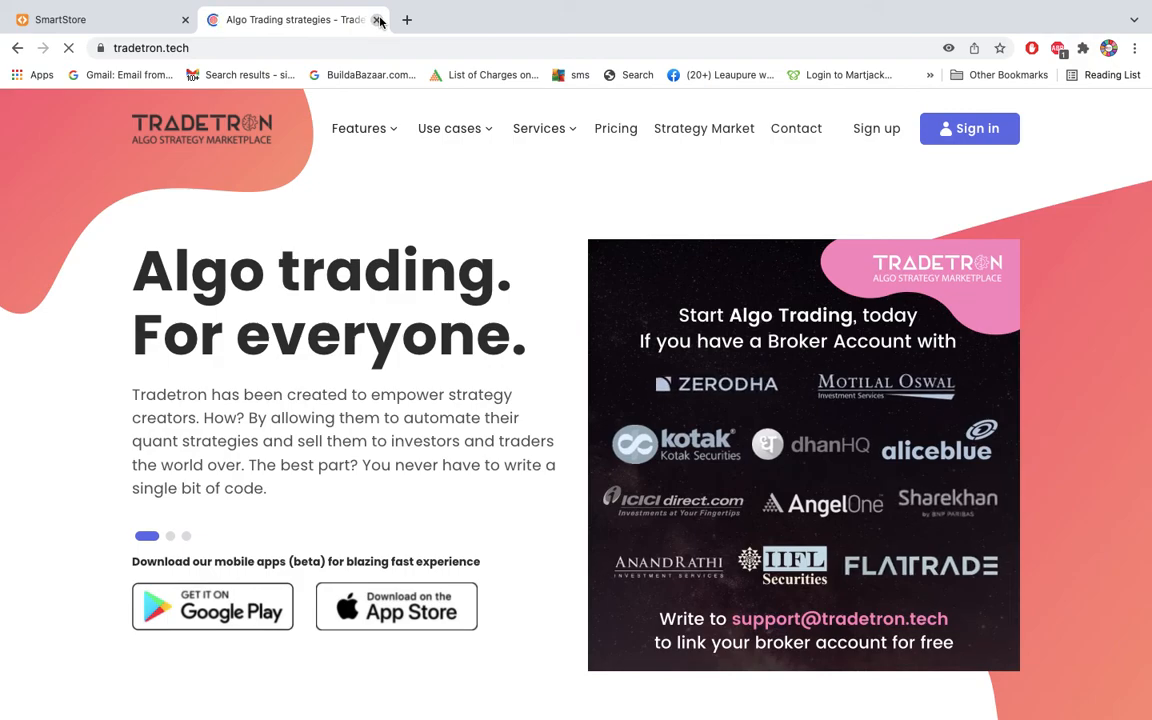
left_click(378, 19)
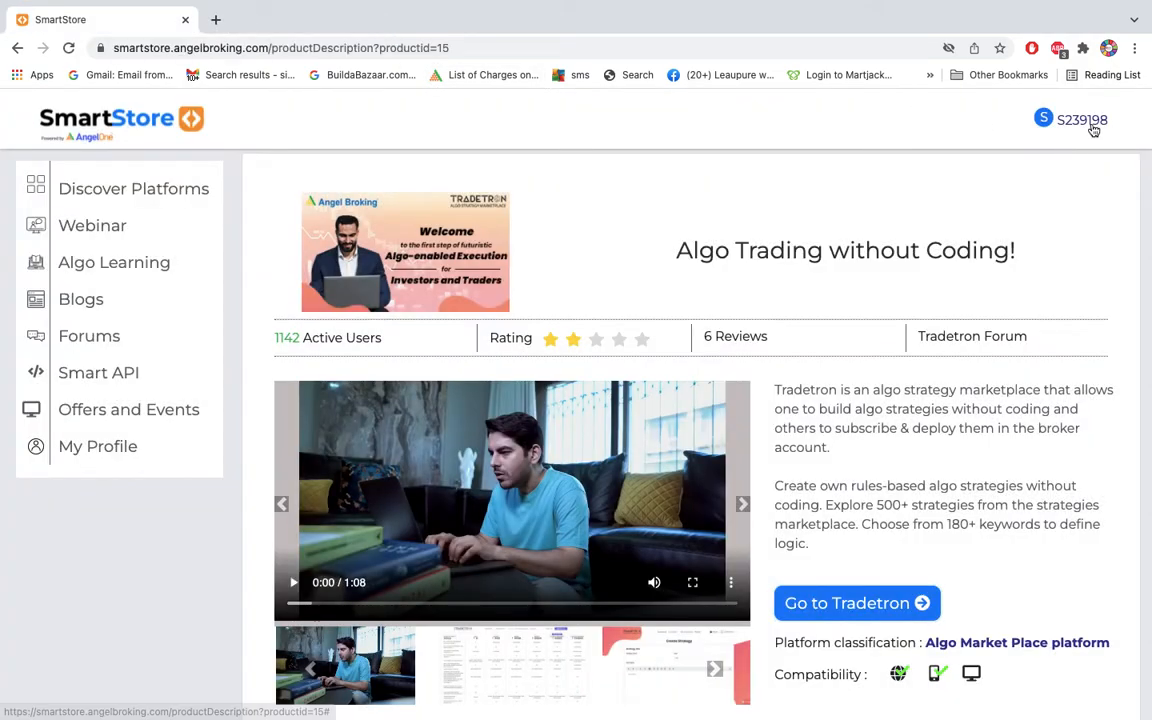
left_click(1070, 120)
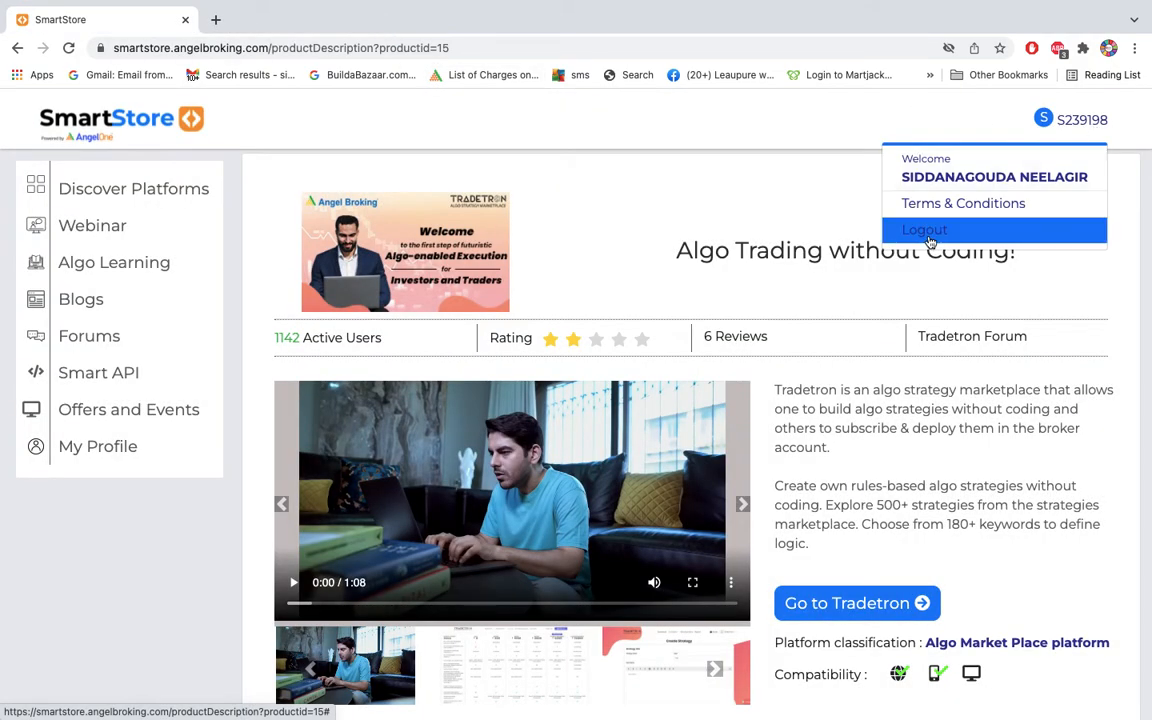
left_click(923, 229)
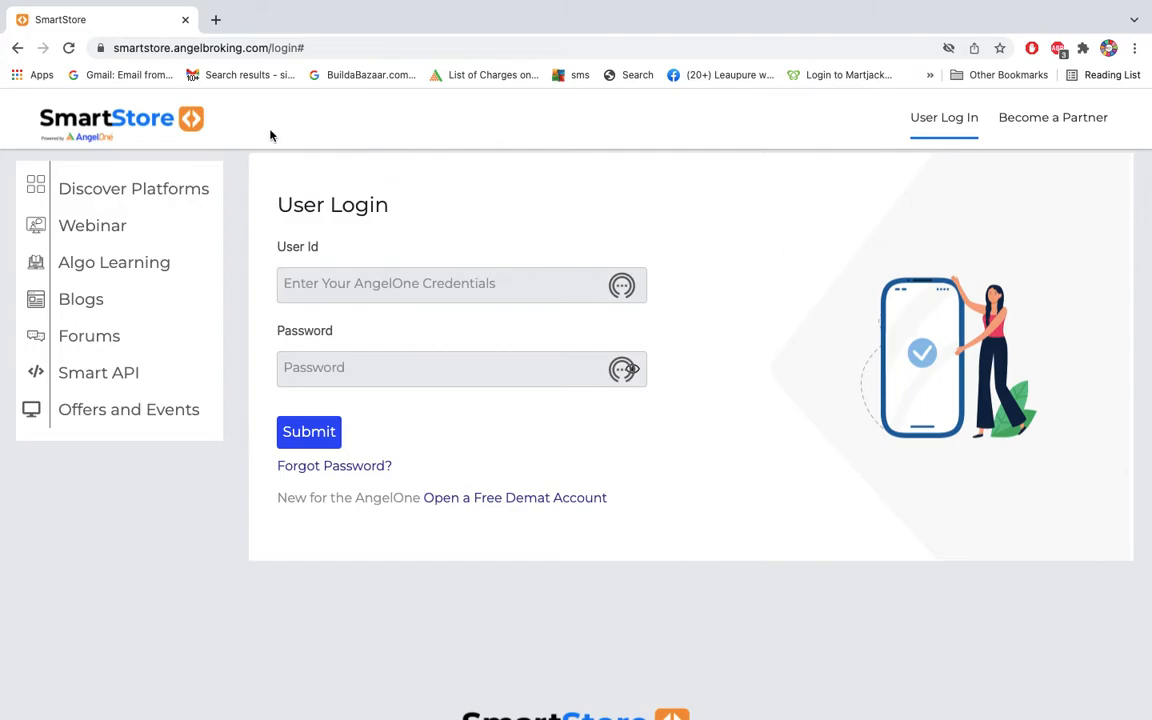